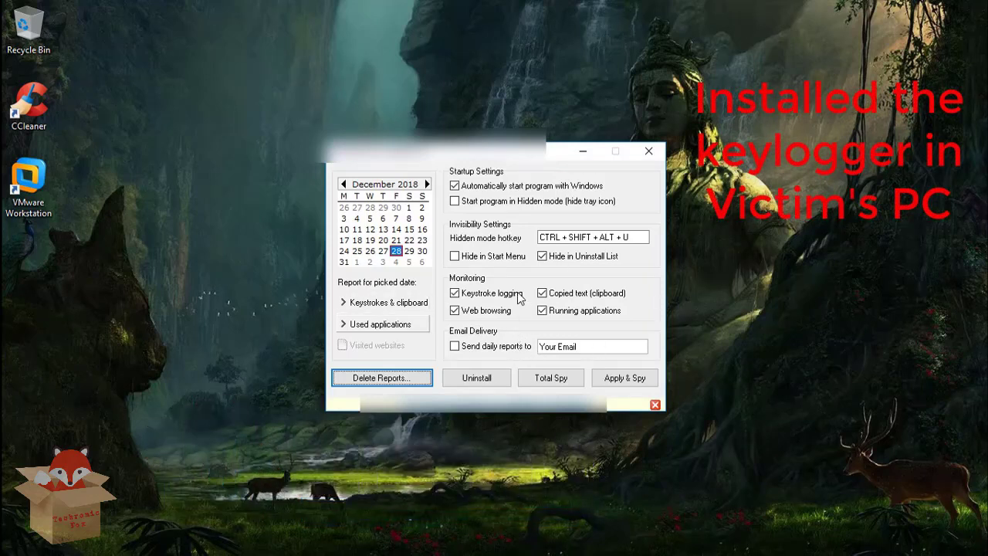
Step: Type 'passwords' and 'userid' on two lines of the Untitled Notepad note
left_click(454, 292)
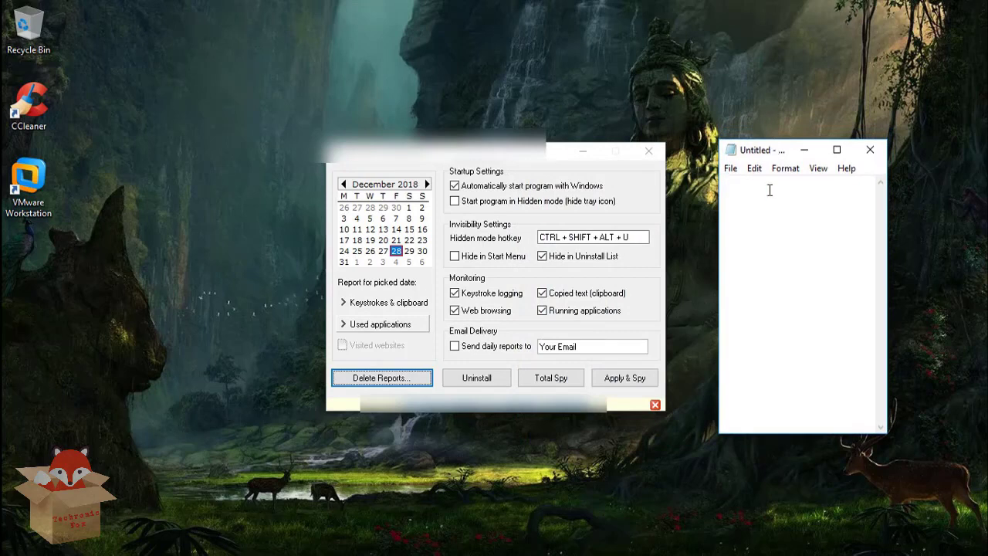
type("pass")
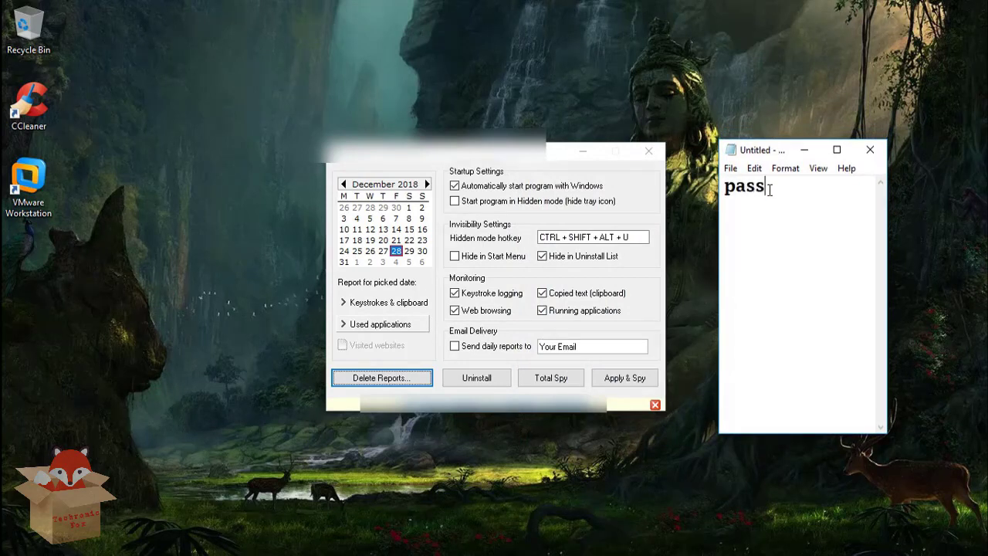
type("words")
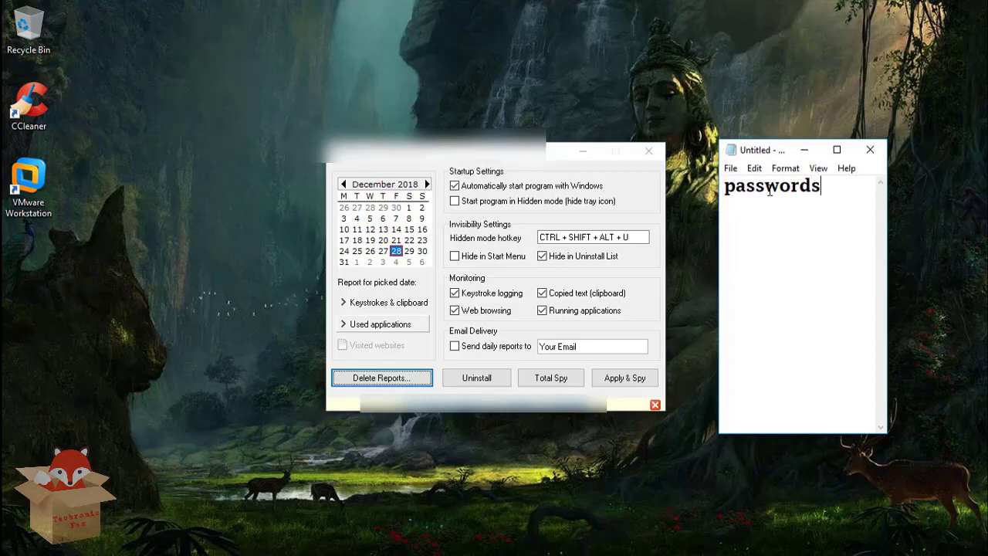
type("u")
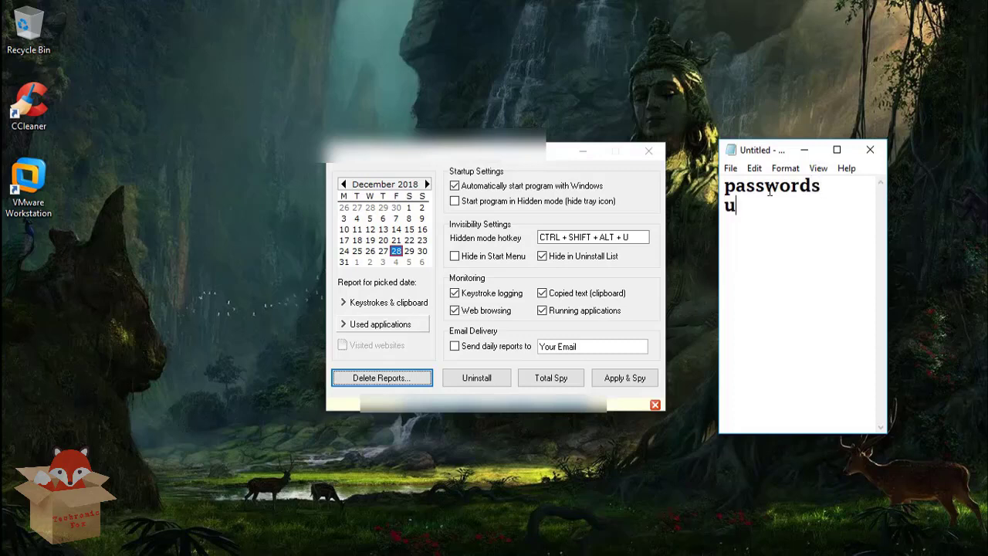
type("serid")
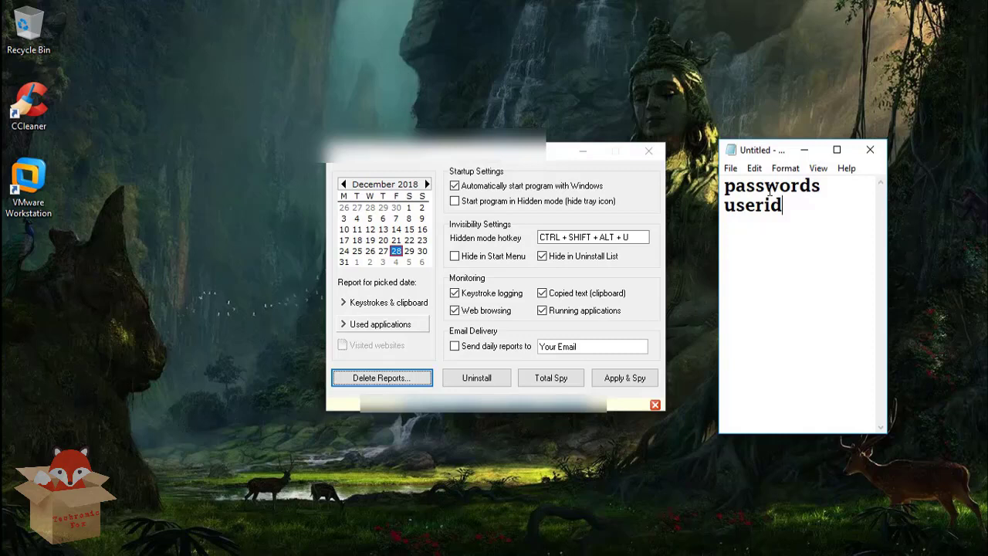
mouse_move(780, 204)
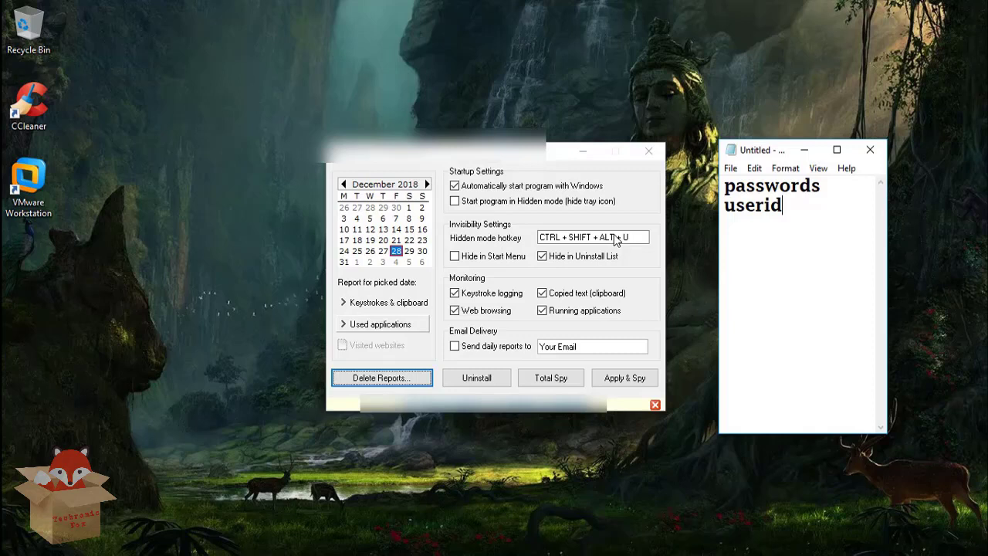
mouse_move(818, 168)
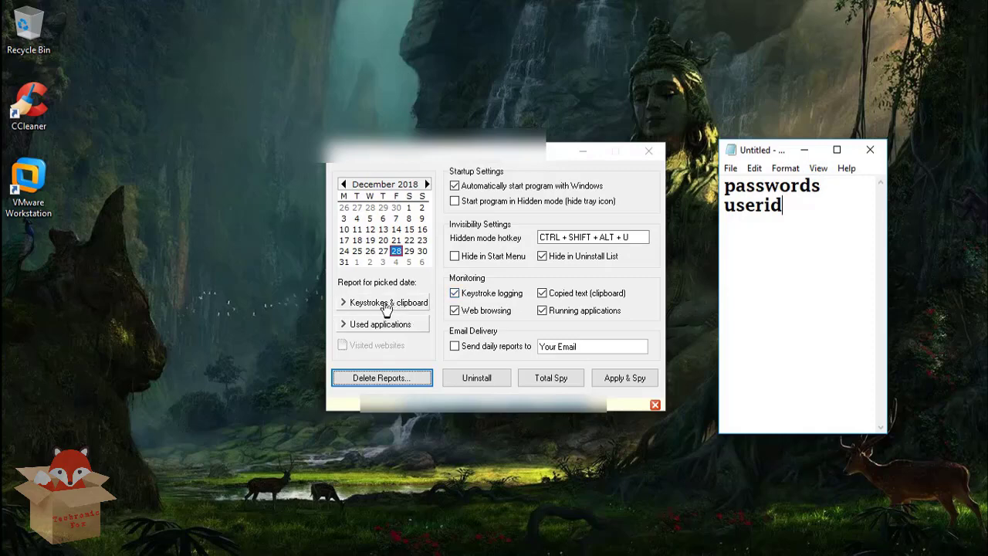
Step: Review the 28/12/2018 keystroke report showing 'passwords', Enter and 'userid', then close it
left_click(387, 302)
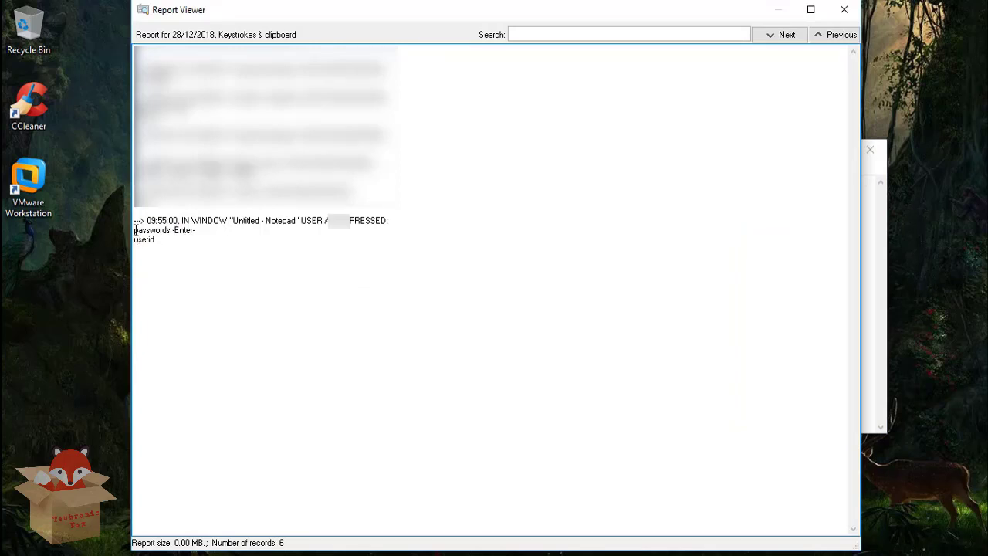
double_click(152, 230)
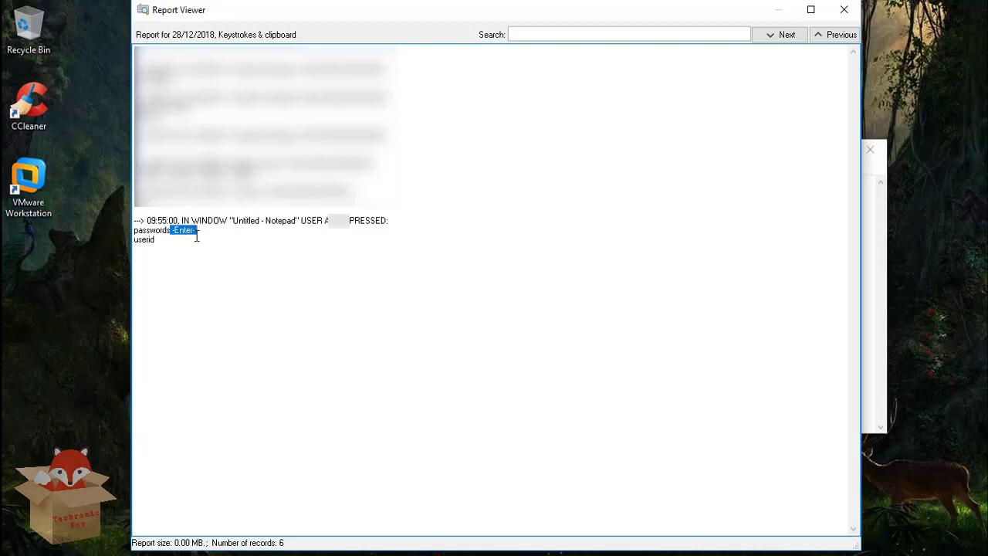
mouse_move(160, 241)
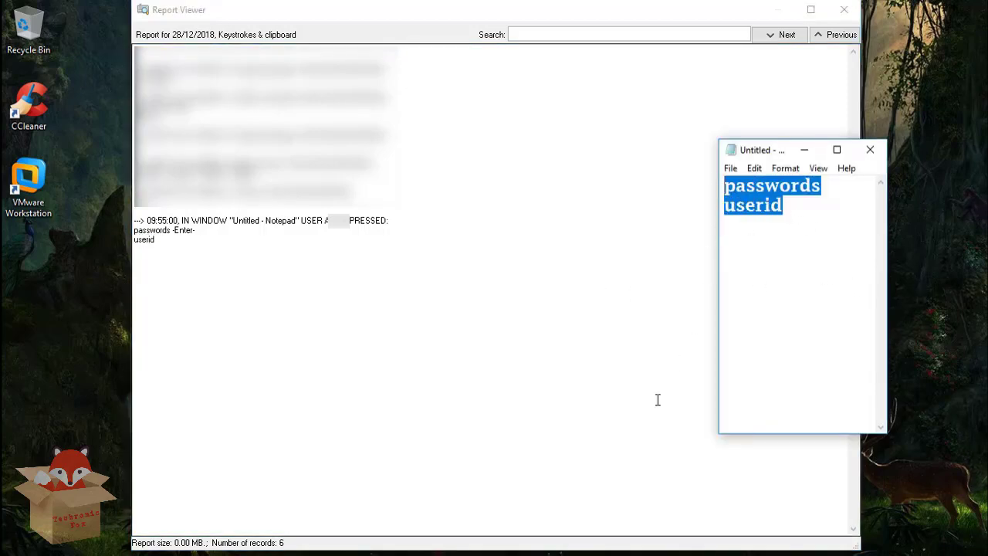
left_click(870, 149)
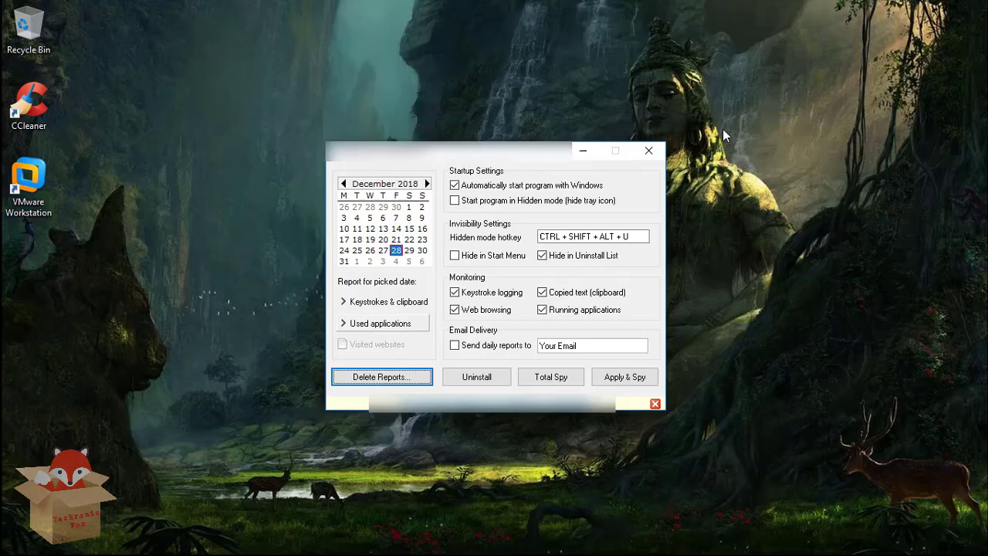
Step: Start monitoring with Apply & Spy and confirm hiding the tray icon
left_click(625, 377)
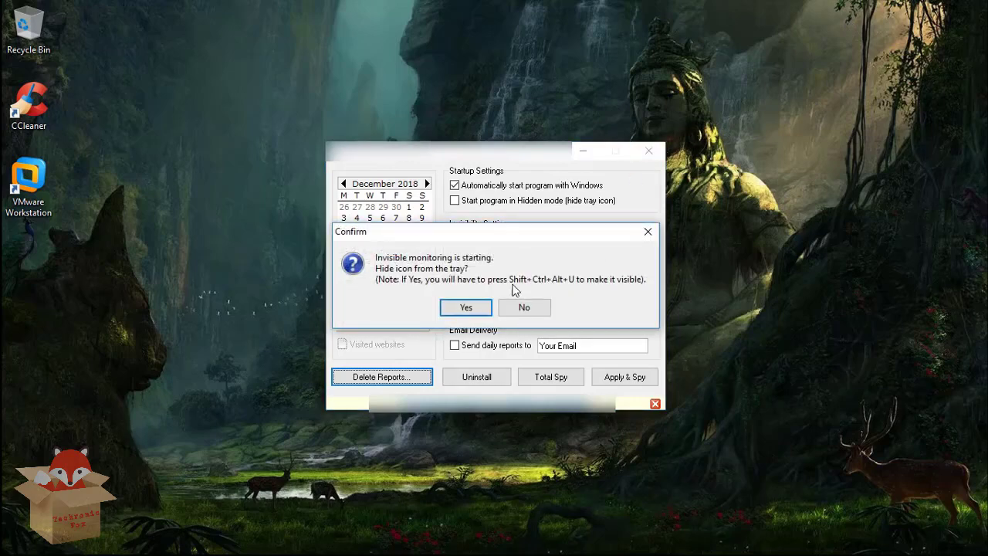
mouse_move(465, 308)
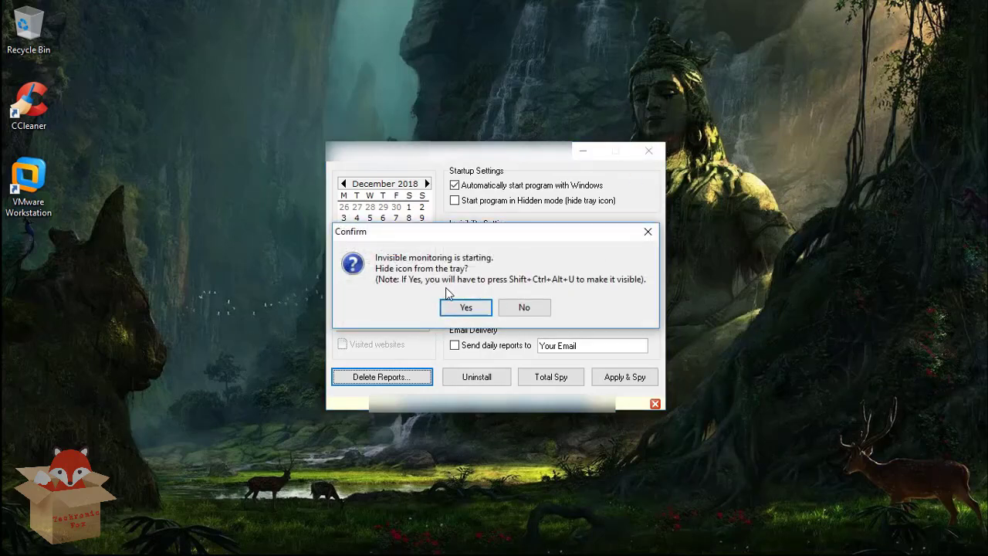
mouse_move(583, 294)
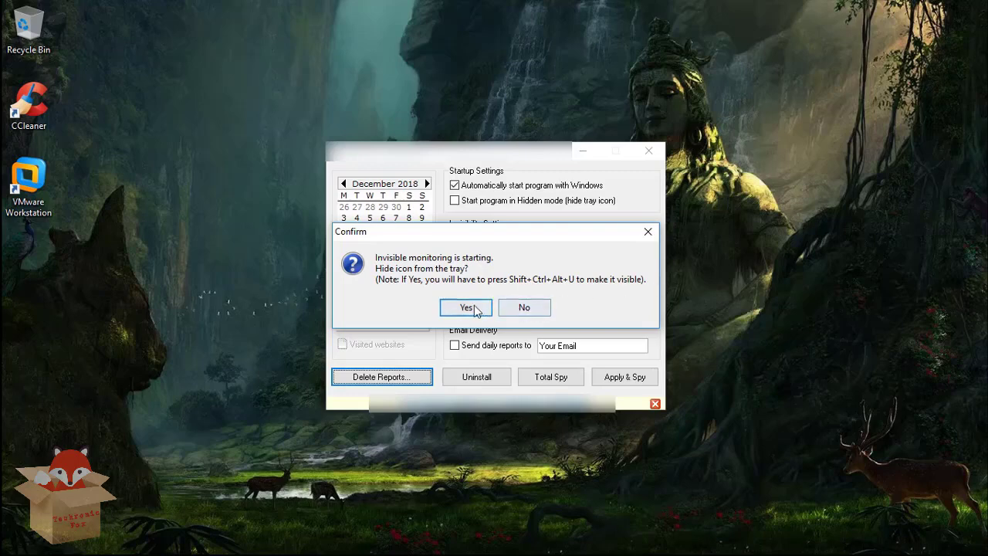
left_click(466, 307)
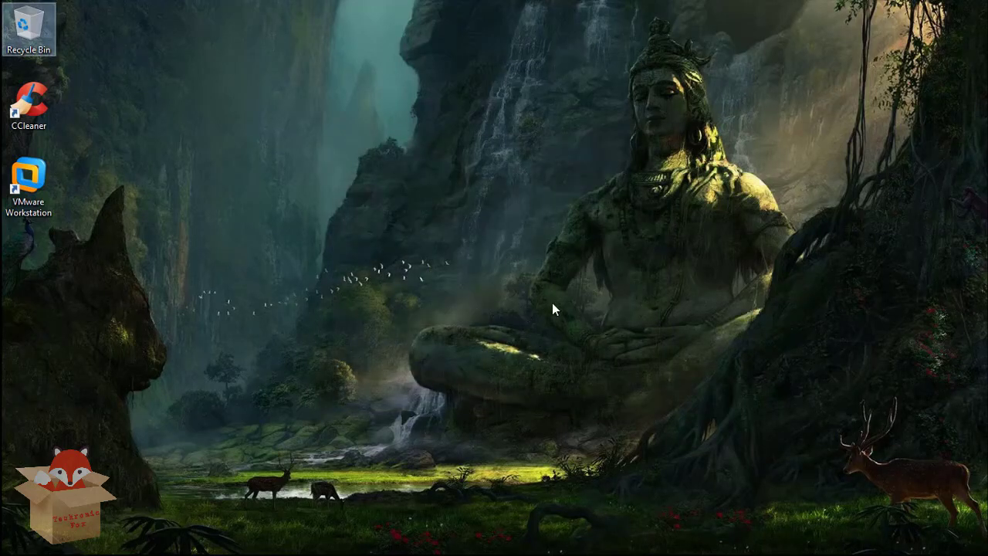
mouse_move(692, 131)
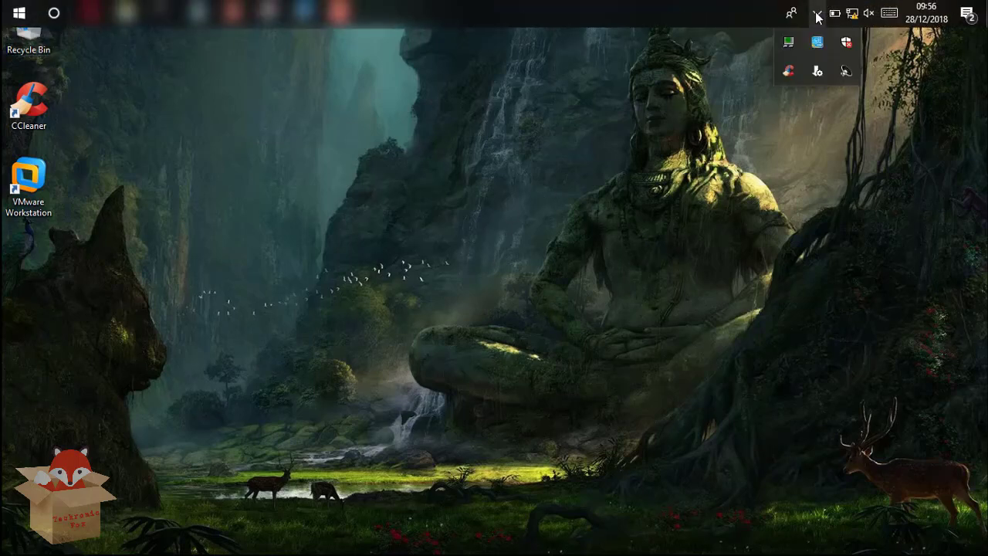
mouse_move(846, 43)
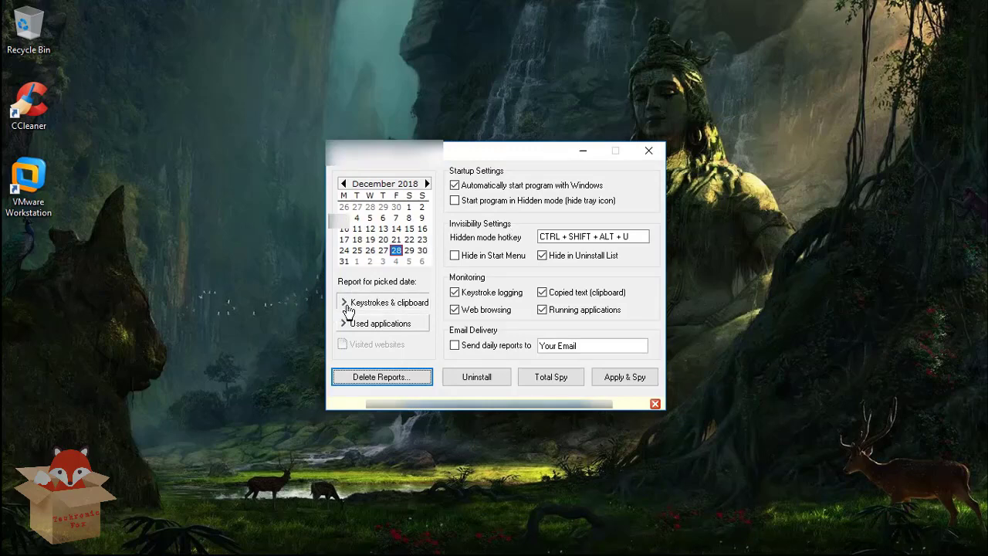
Step: Reopen the Keystrokes & clipboard report showing 'passwords' and 'userid', then close Report Viewer
left_click(389, 302)
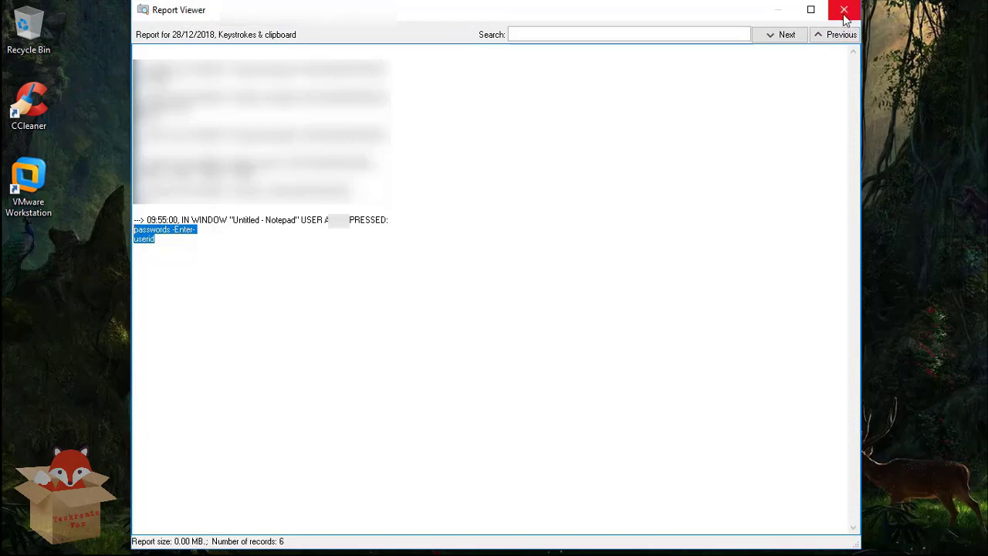
left_click(844, 9)
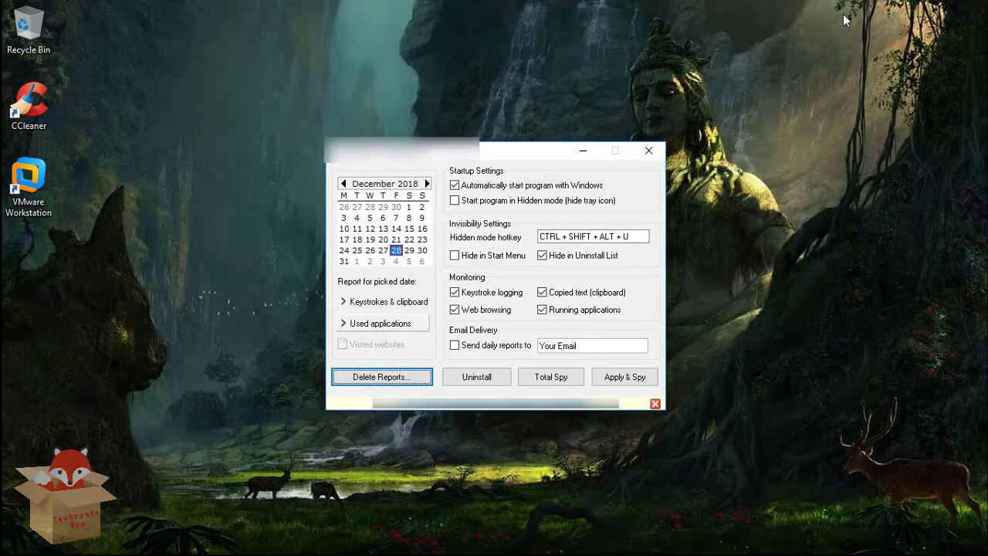